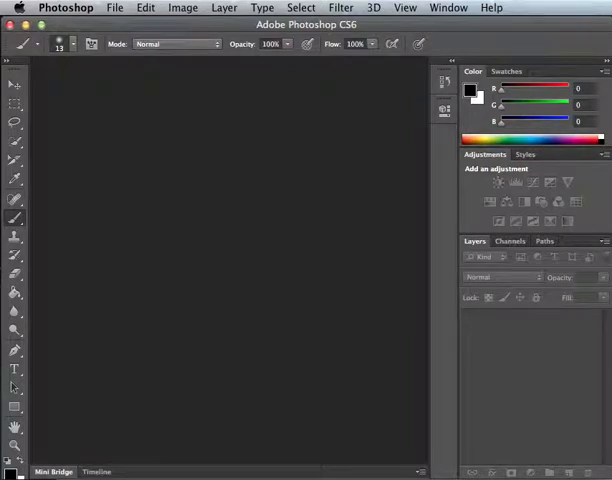
mouse_move(347, 217)
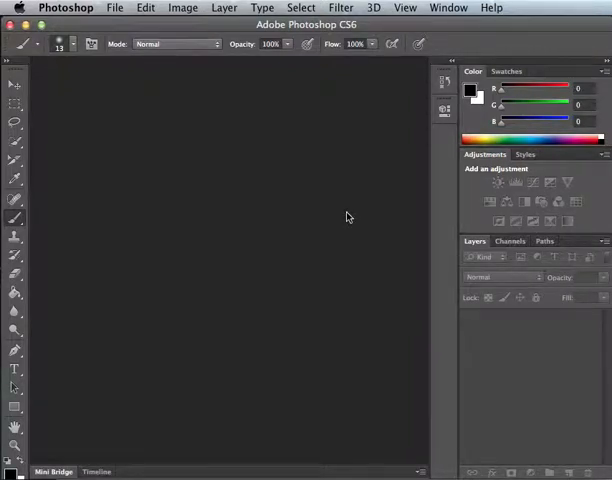
mouse_move(335, 214)
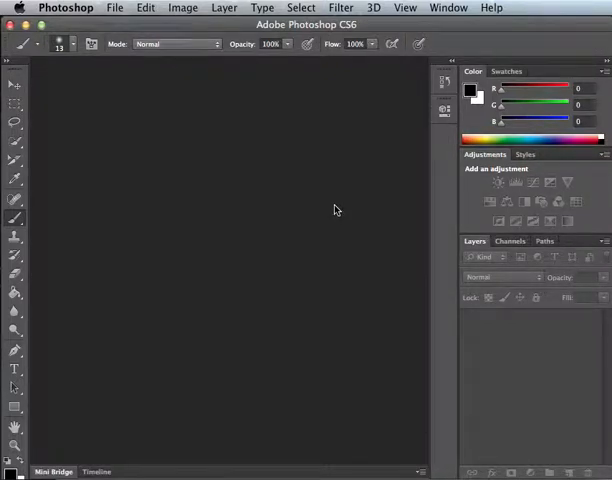
mouse_move(287, 191)
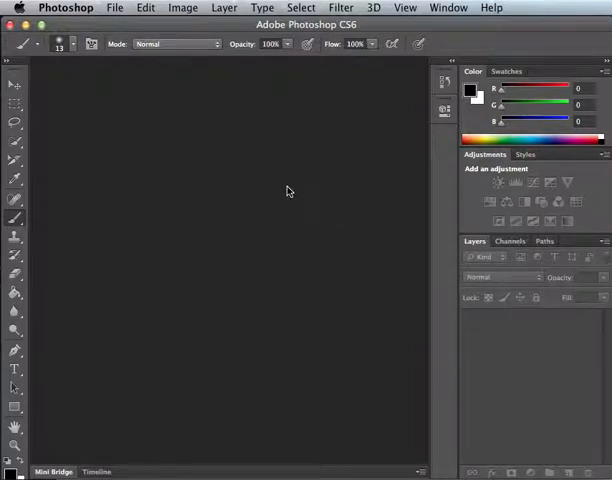
mouse_move(117, 225)
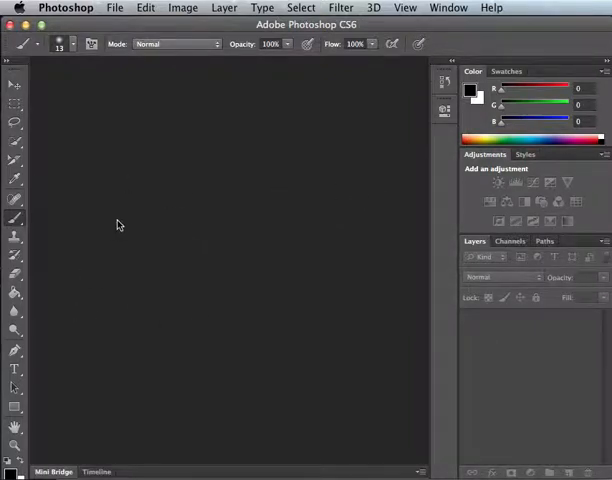
mouse_move(210, 308)
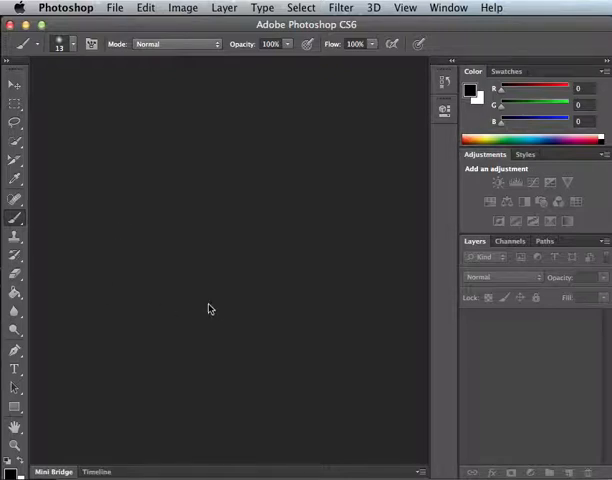
mouse_move(330, 252)
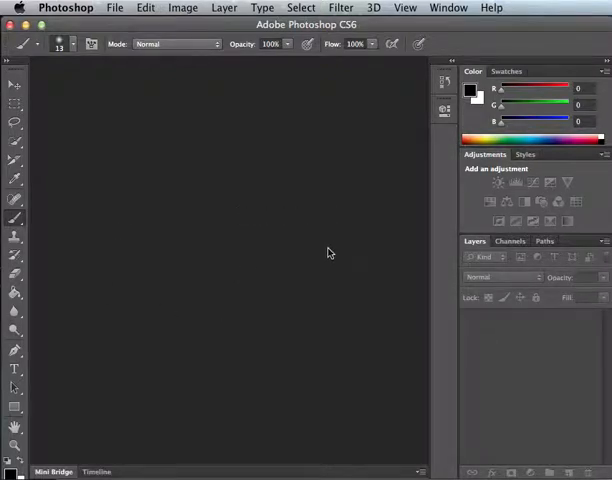
mouse_move(435, 334)
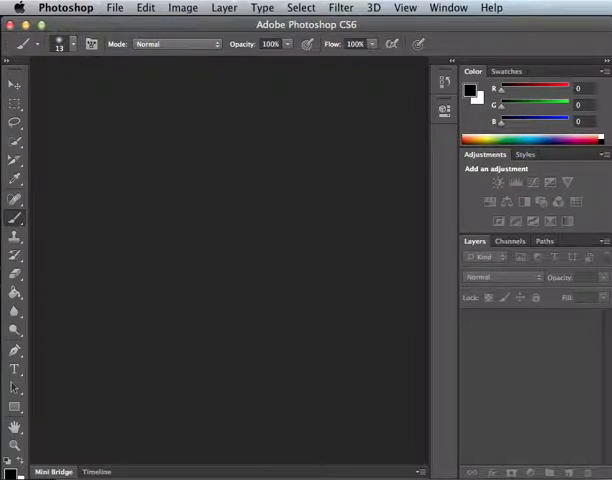
mouse_move(248, 263)
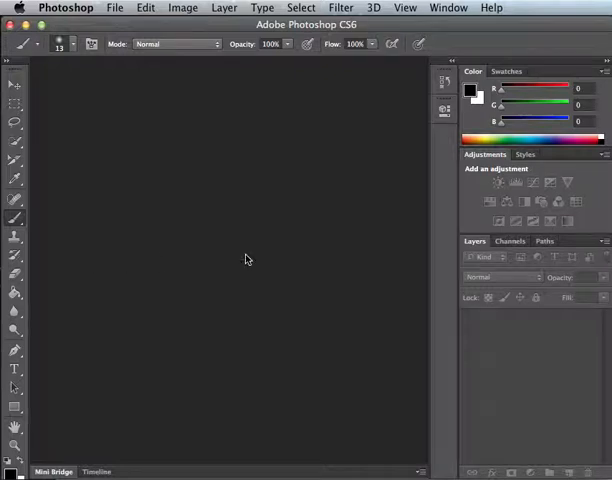
mouse_move(365, 257)
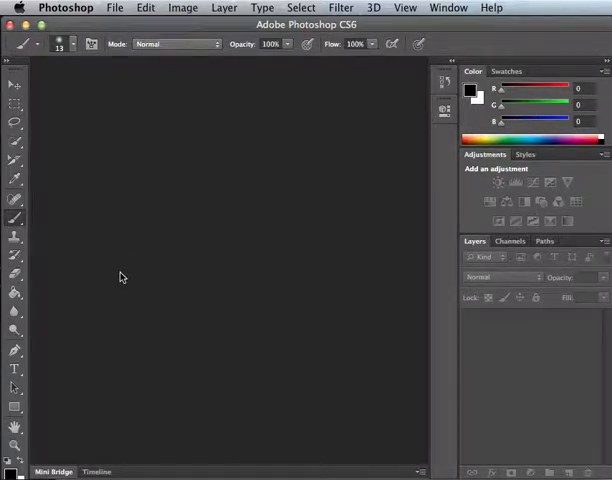
mouse_move(378, 264)
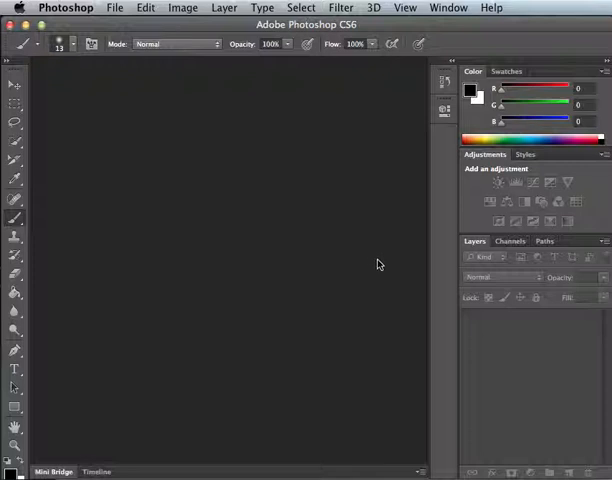
mouse_move(122, 261)
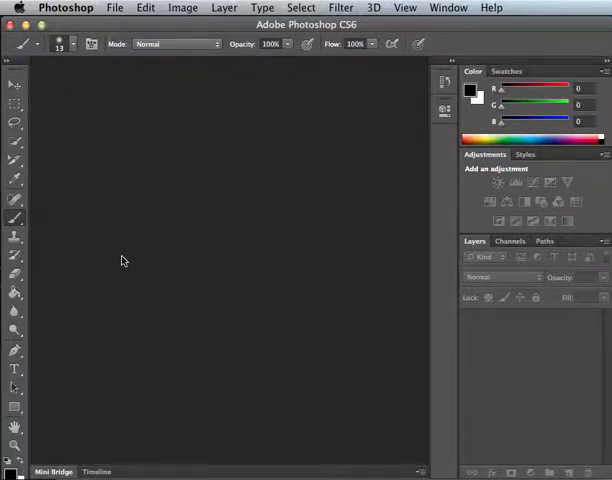
mouse_move(319, 260)
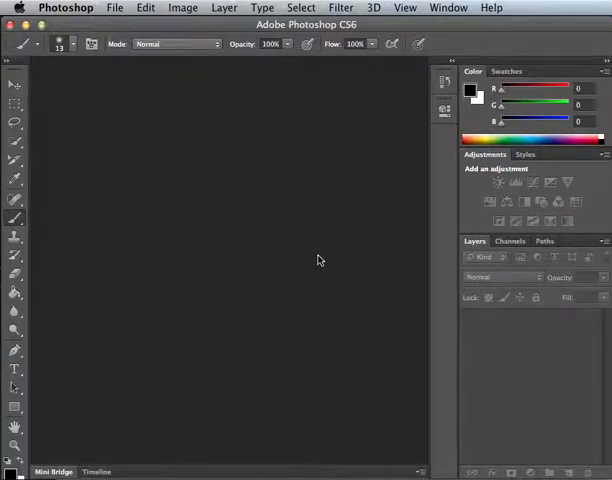
mouse_move(340, 264)
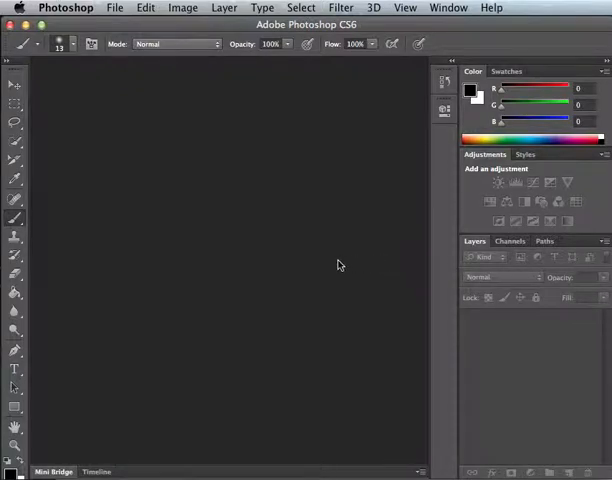
mouse_move(76, 262)
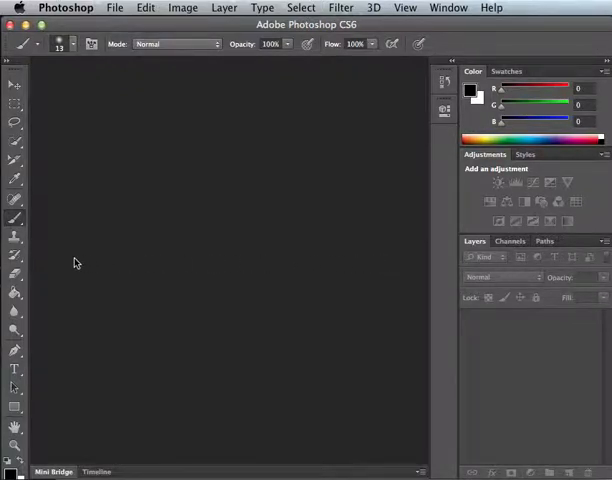
mouse_move(129, 108)
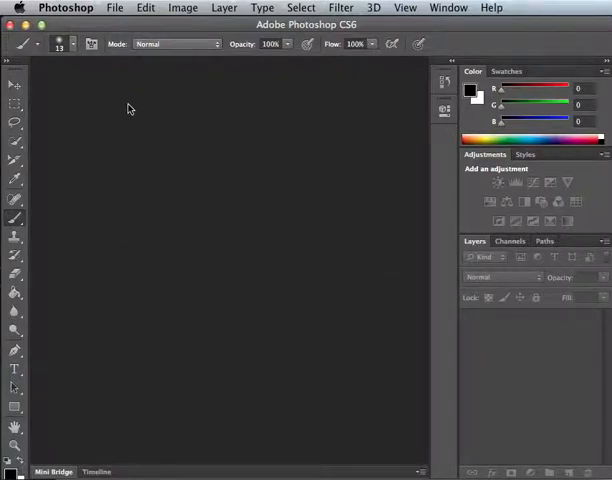
mouse_move(175, 32)
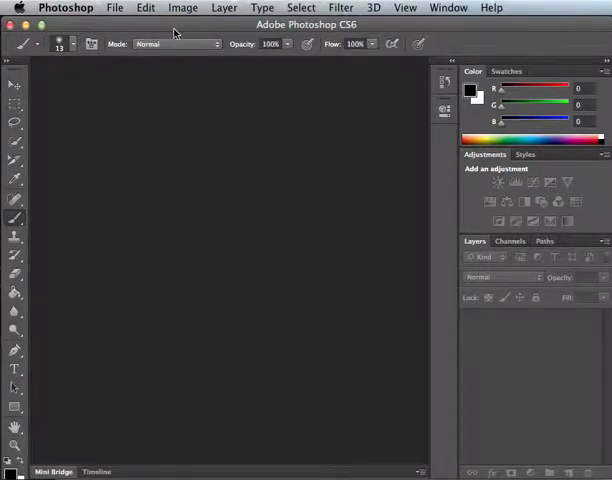
- Open the map.gif image from disk
click(114, 8)
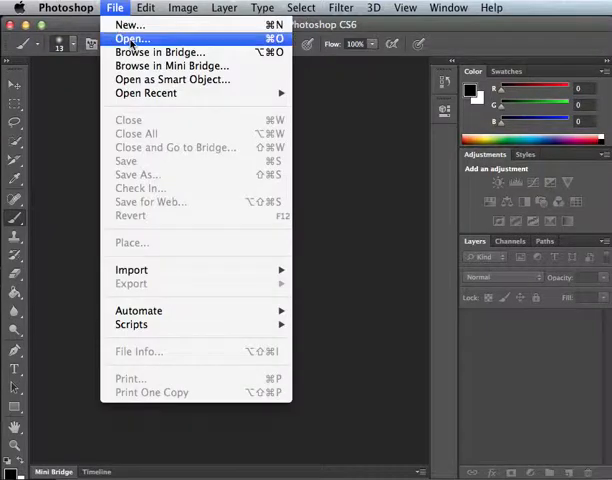
click(130, 38)
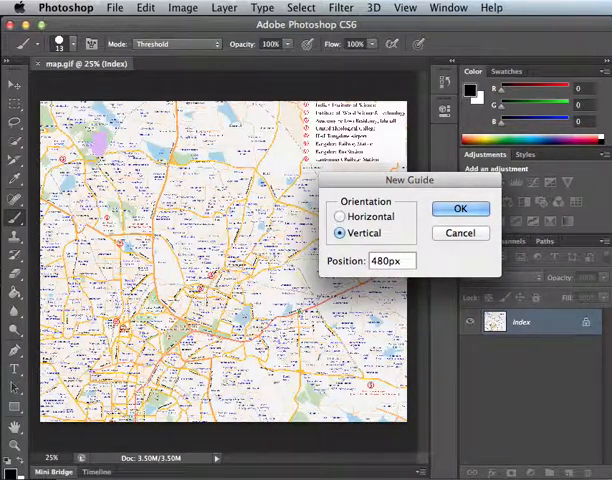
- Confirm the 480 px vertical guide and add a second vertical guide at 960 px
click(460, 208)
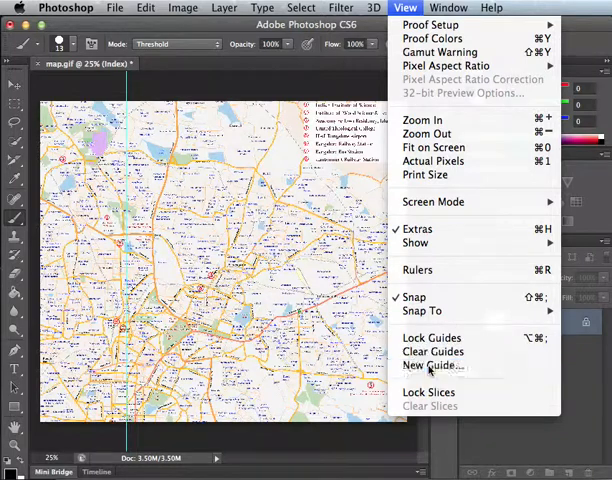
click(432, 365)
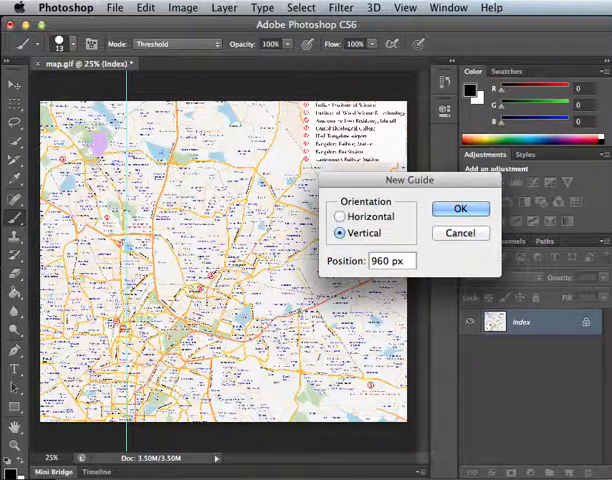
click(373, 7)
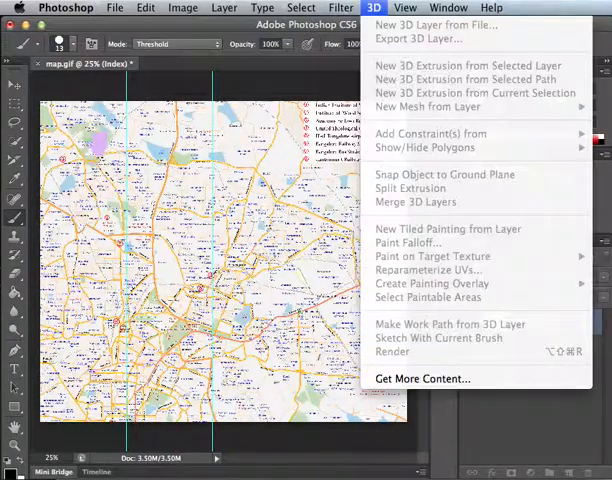
- Add a third vertical guide at 1440 px
click(405, 7)
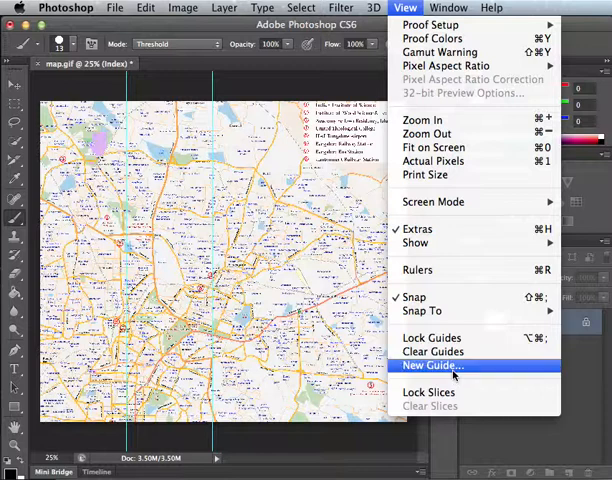
click(431, 365)
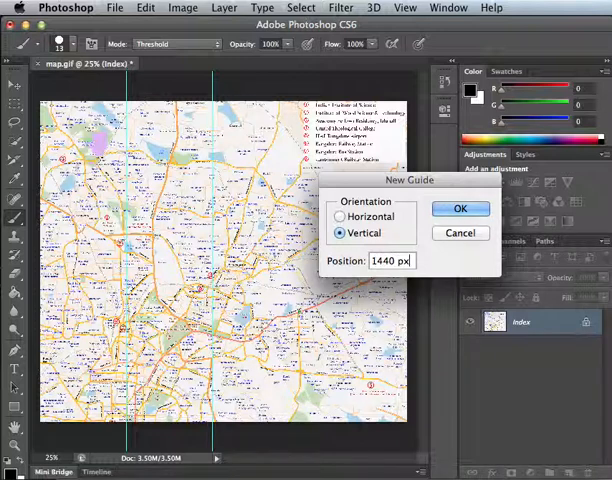
click(460, 208)
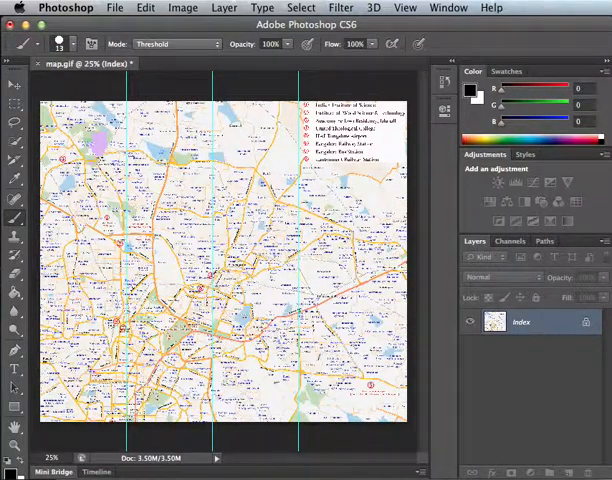
- Add a horizontal guide at 360 px across the map
click(405, 8)
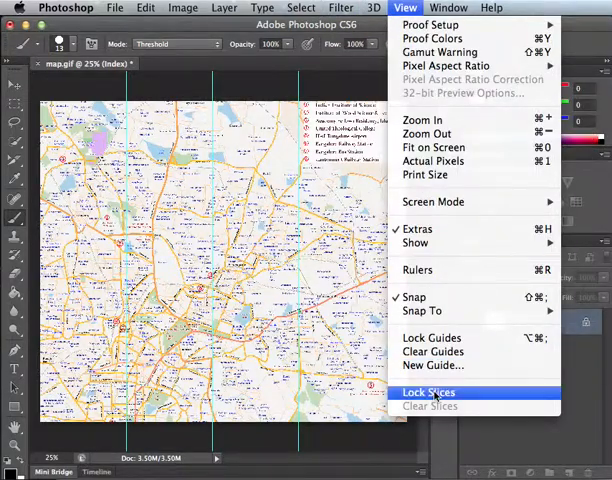
click(433, 365)
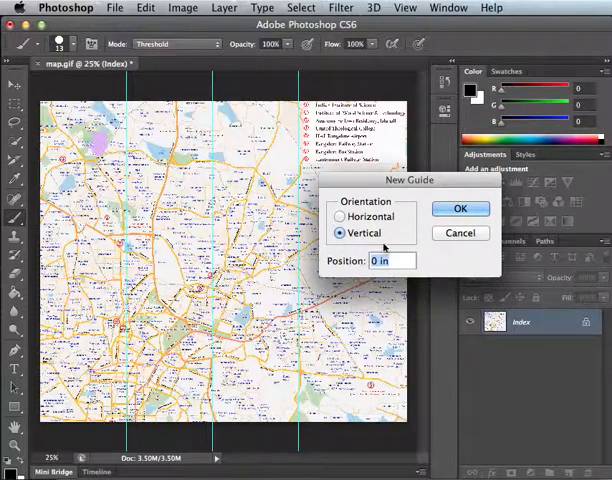
click(340, 216)
text(360)
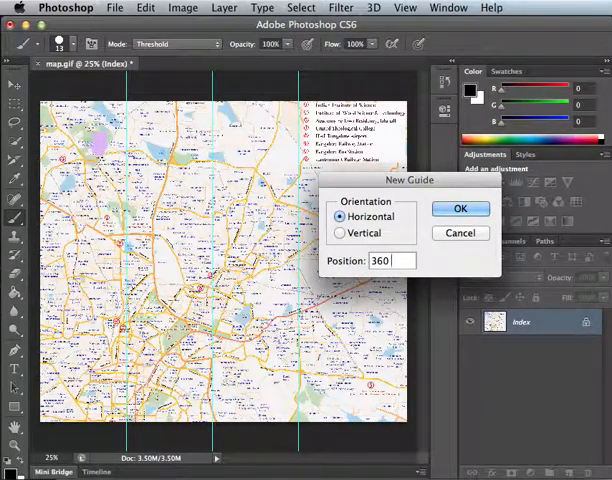
click(460, 208)
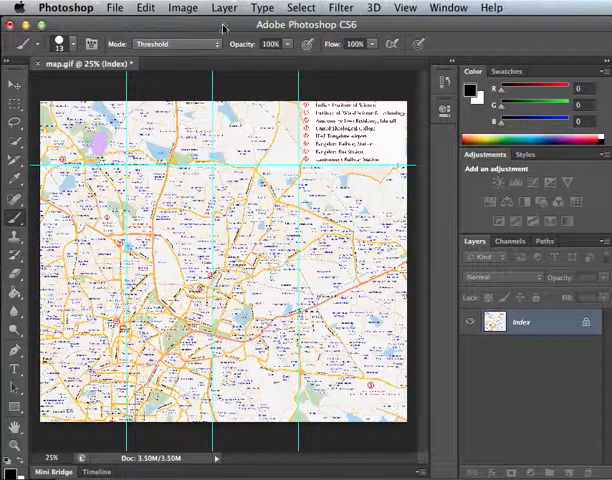
click(15, 162)
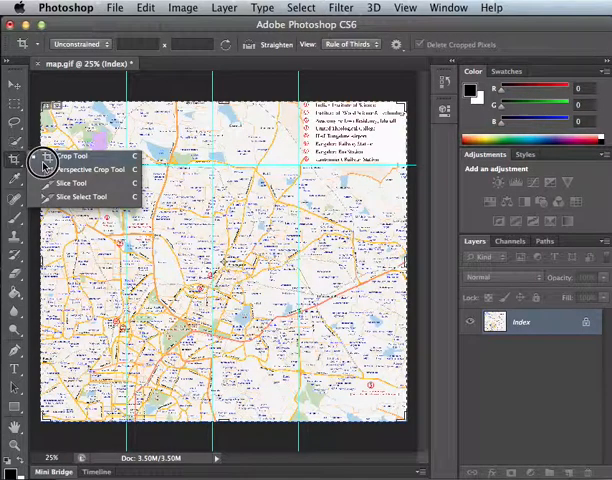
- Use the Slice Tool's Slices From Guides to cut the map into eight numbered slices
click(76, 183)
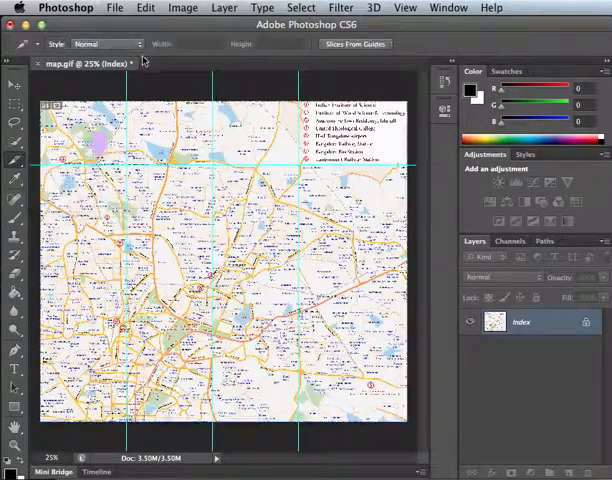
click(355, 44)
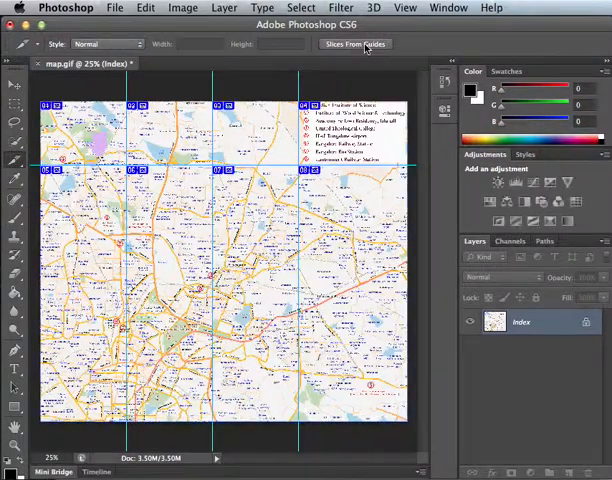
click(355, 43)
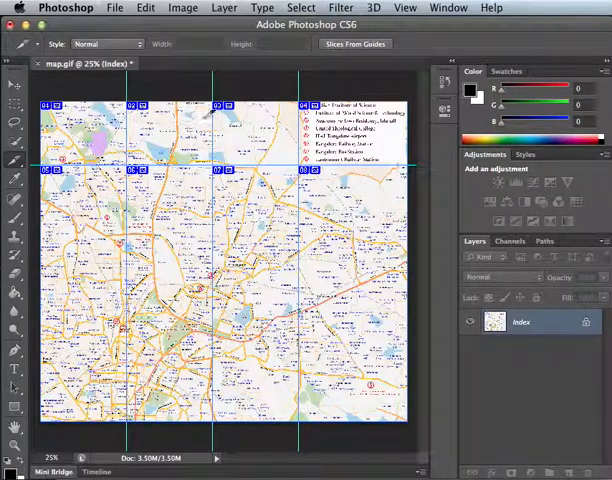
click(114, 8)
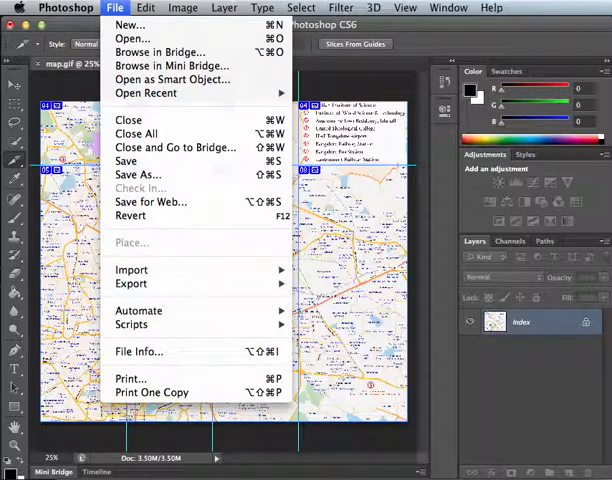
mouse_move(151, 201)
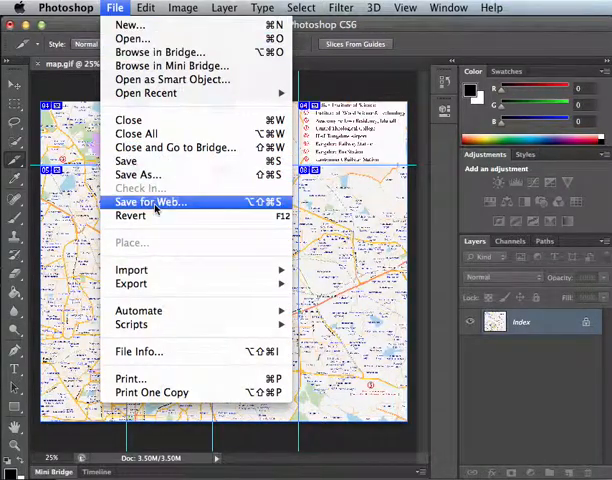
- In Save for Web, change the export format from GIF to PNG-8 and close the dialog
click(150, 202)
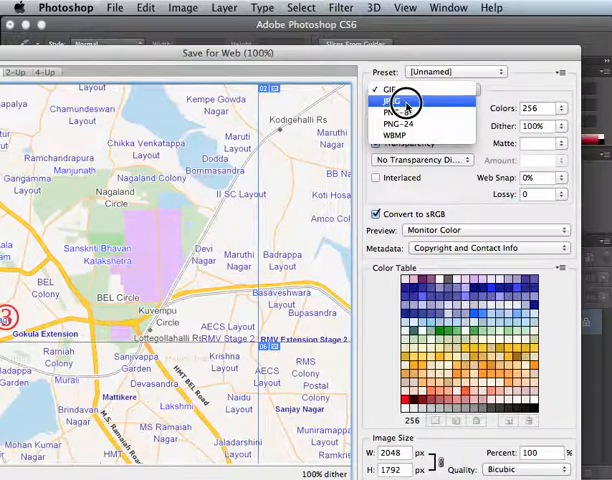
click(403, 113)
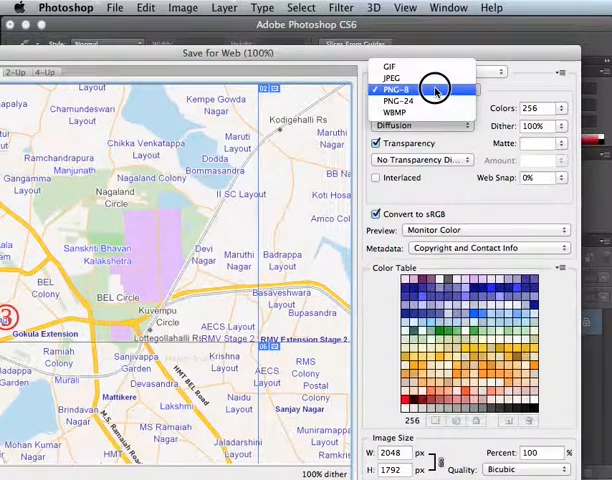
mouse_move(430, 67)
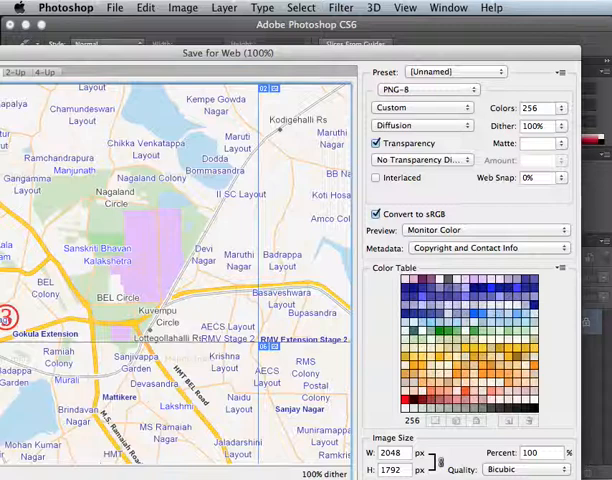
click(376, 143)
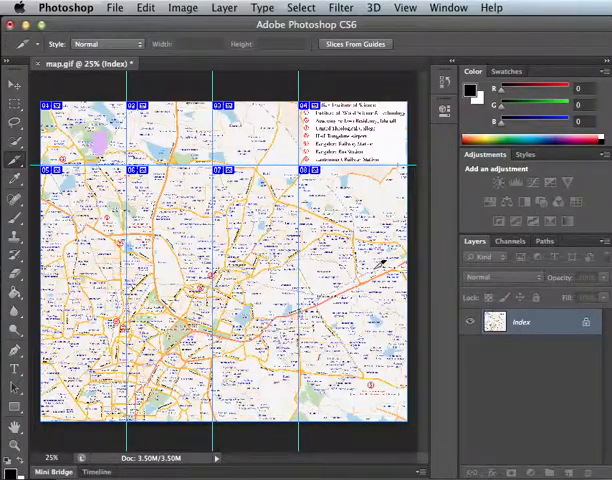
- Save the slices for web into a new Desktop folder named 'my map tiles'
click(114, 8)
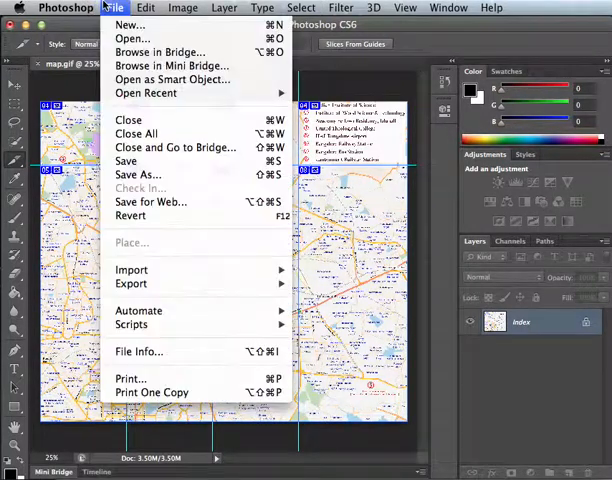
click(150, 201)
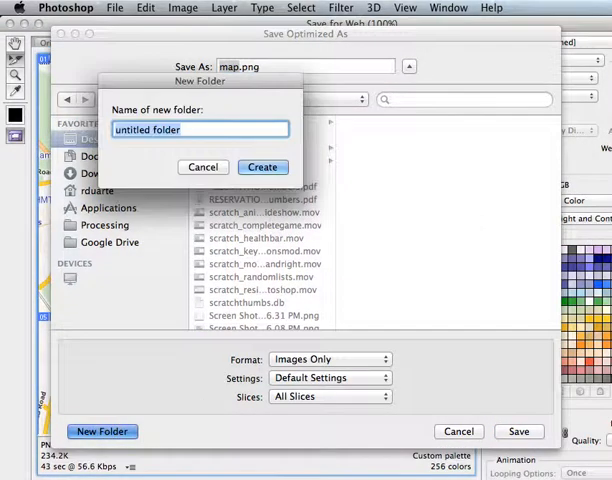
text(my)
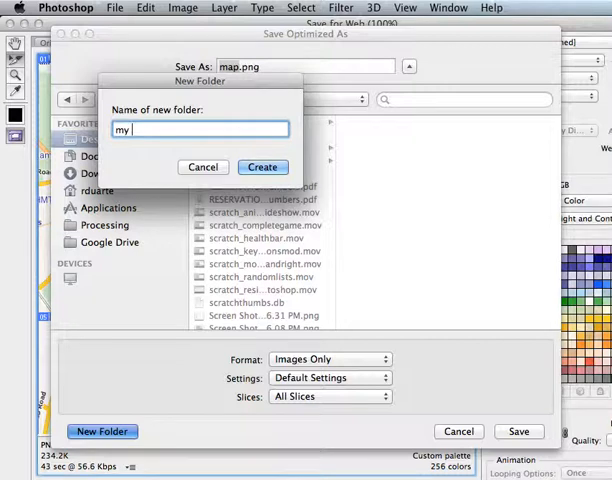
text(m)
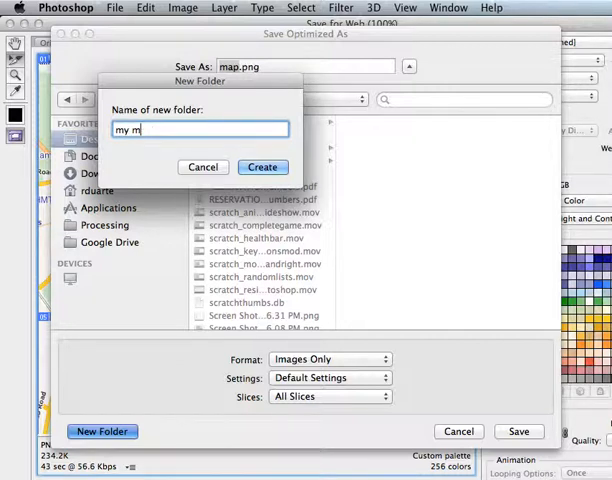
click(262, 167)
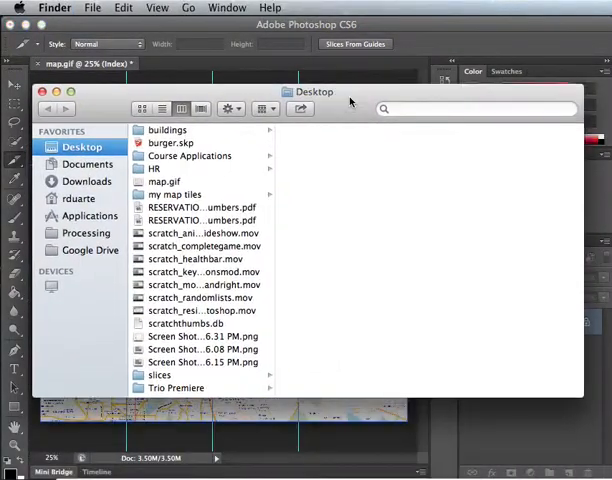
- Browse into 'my map tiles' and its images folder holding map_01 to map_08
click(175, 194)
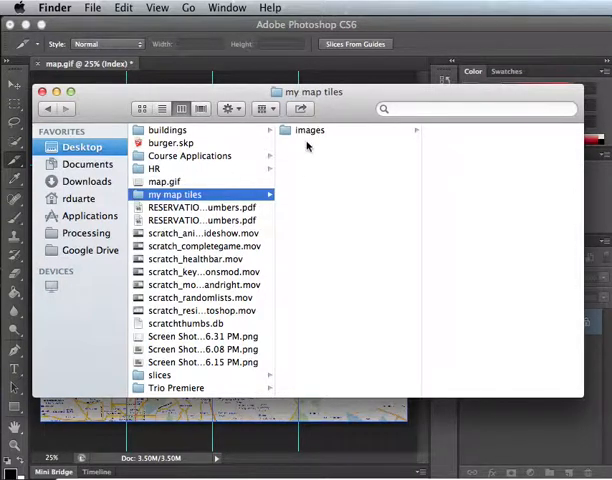
click(310, 129)
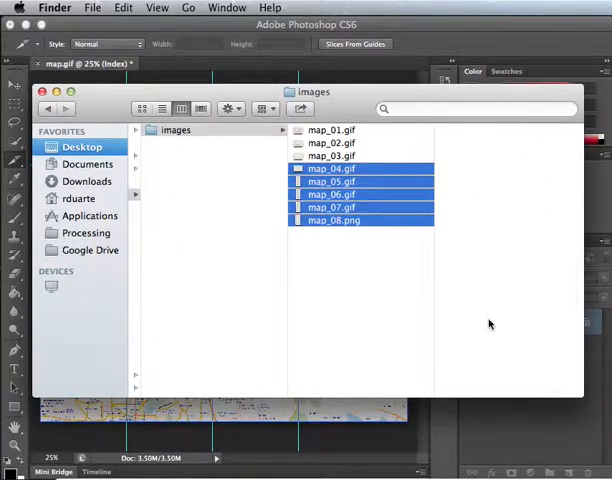
- Trash map_04 to map_08 and preview the remaining tiles map_01 and map_03
click(332, 130)
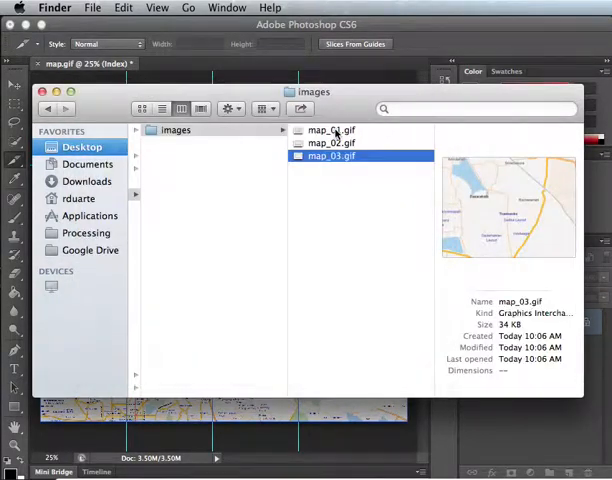
click(330, 130)
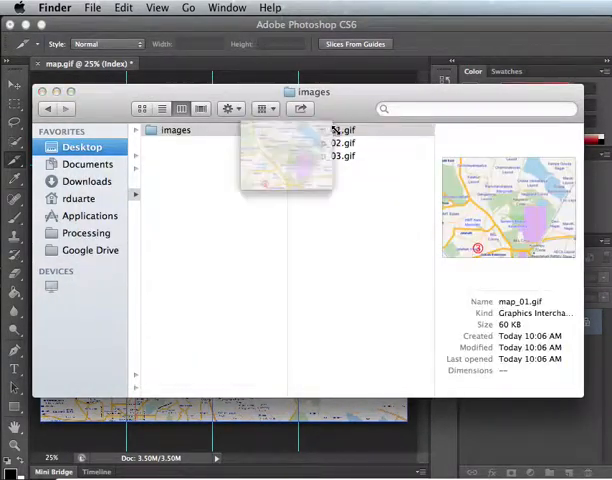
click(332, 156)
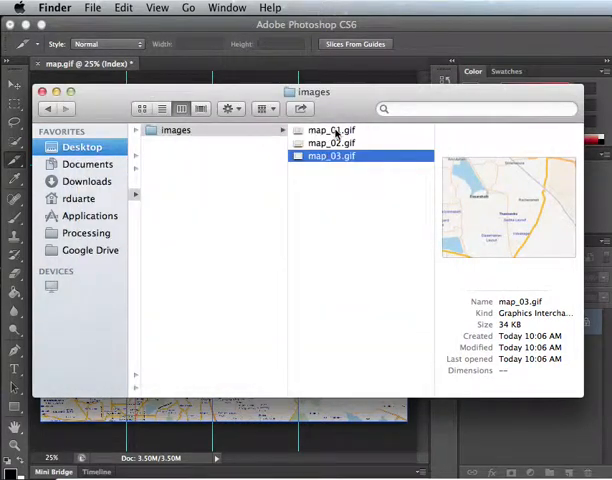
mouse_move(390, 241)
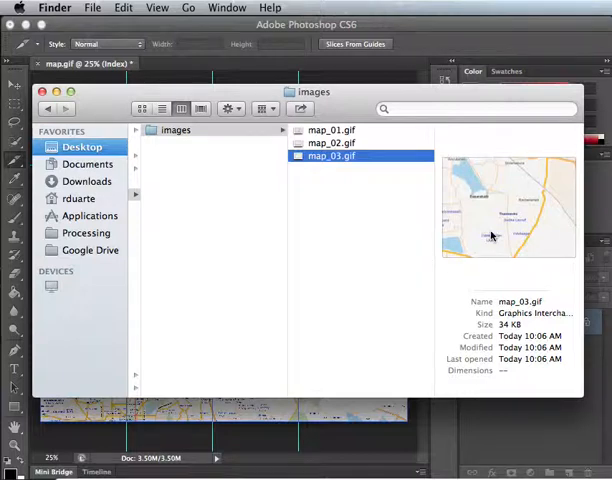
mouse_move(478, 102)
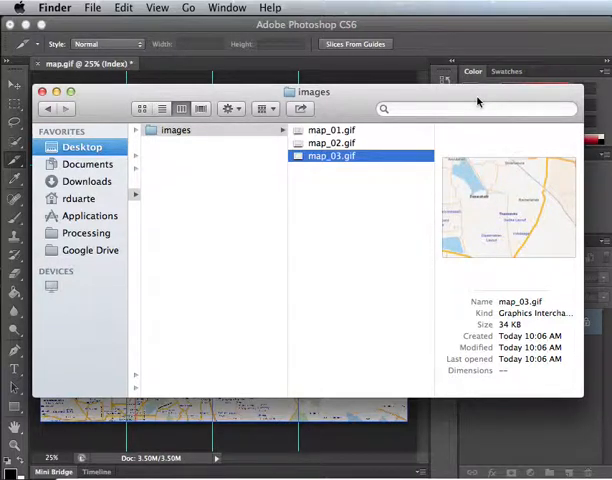
mouse_move(500, 200)
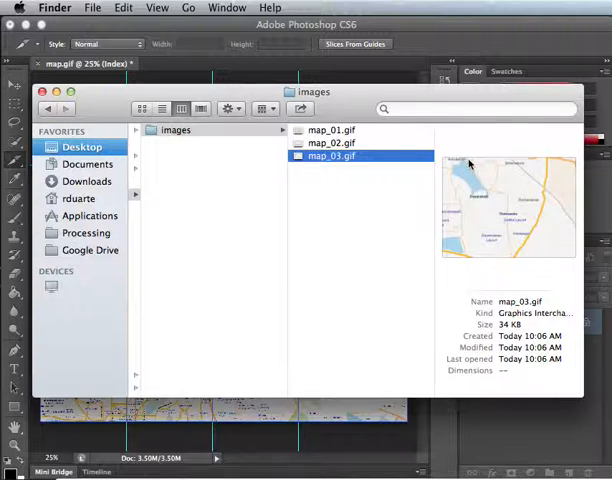
mouse_move(453, 127)
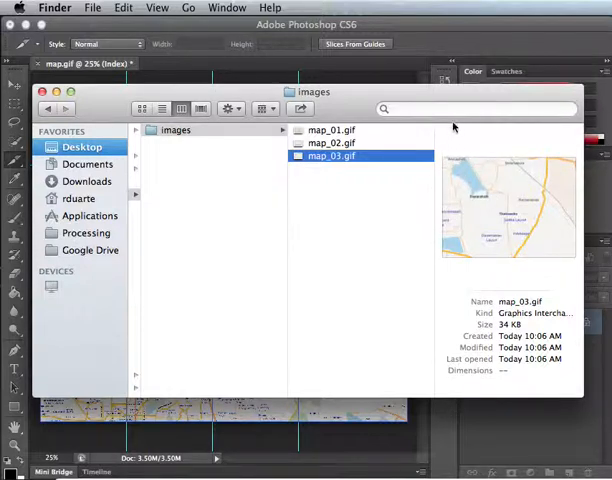
mouse_move(334, 205)
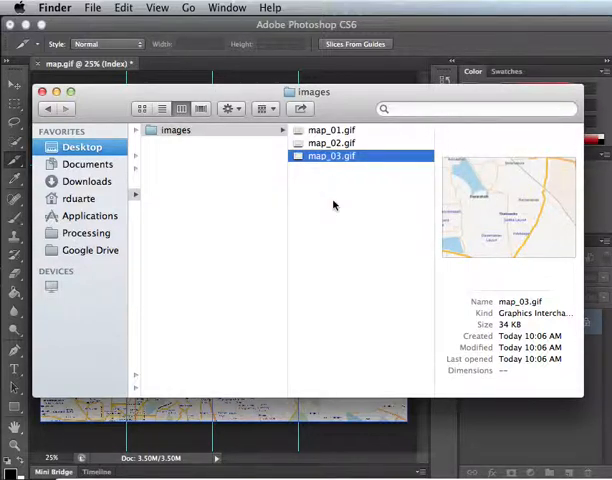
mouse_move(513, 180)
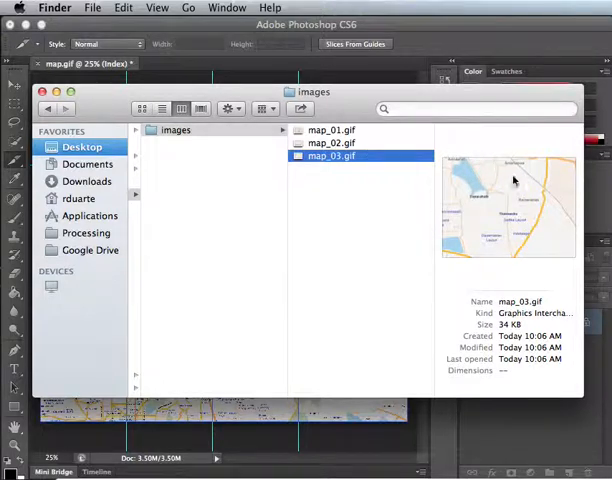
mouse_move(495, 190)
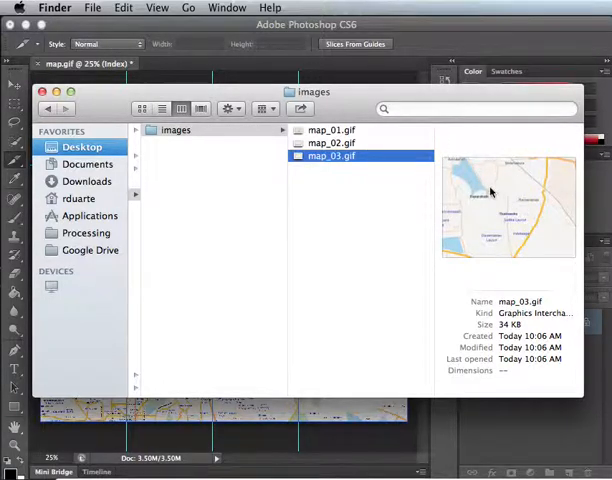
mouse_move(513, 178)
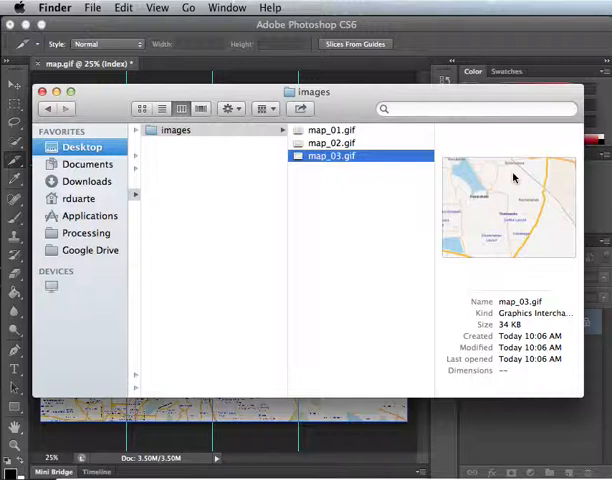
mouse_move(285, 122)
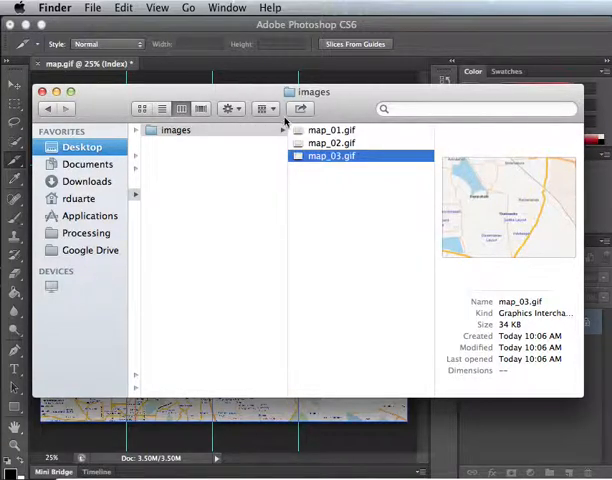